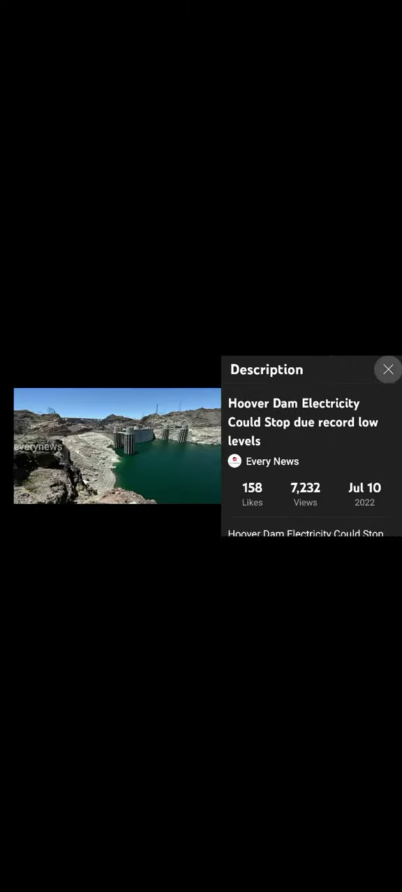
Step: Close the Hoover Dam video's description panel to watch full-width
click(388, 370)
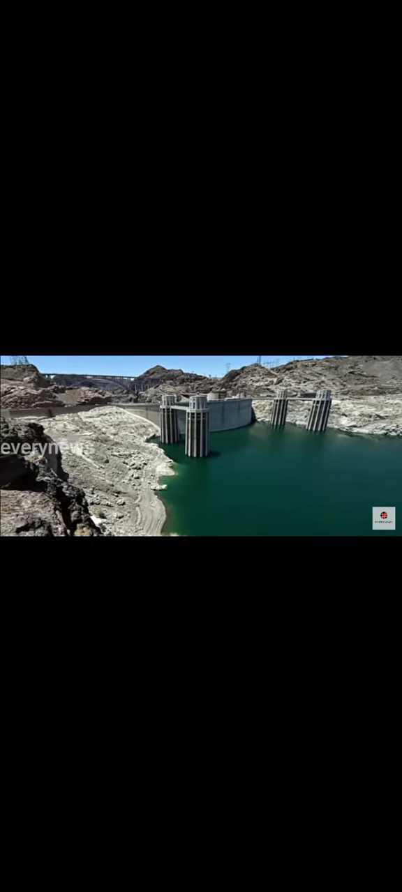
click(201, 446)
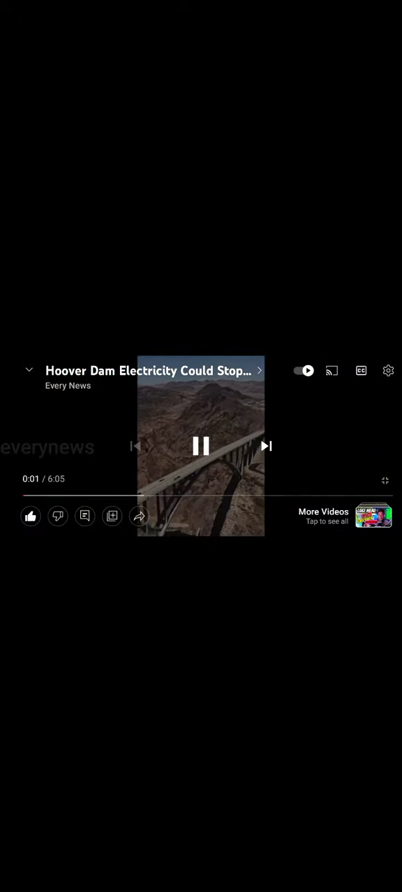
click(200, 446)
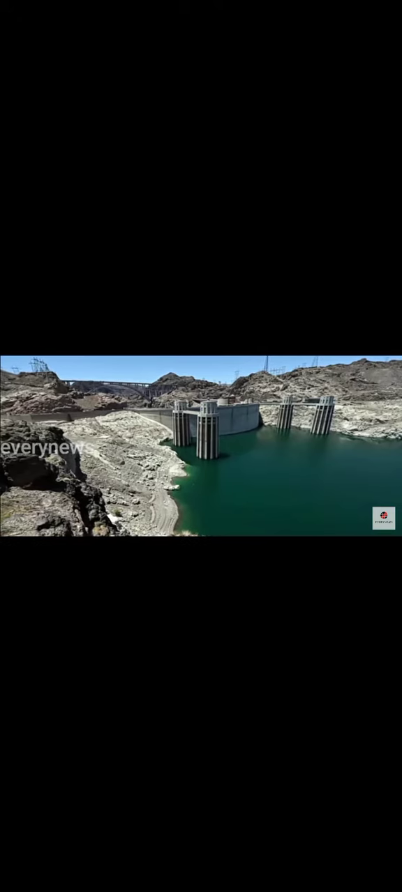
Step: Pause the Hoover Dam news video at 0:28
click(201, 446)
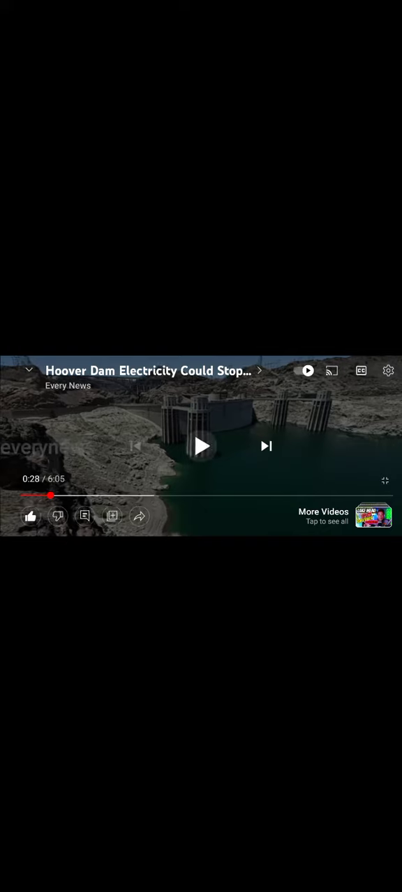
Step: Resume the Hoover Dam video and bring the playback controls back up
click(201, 446)
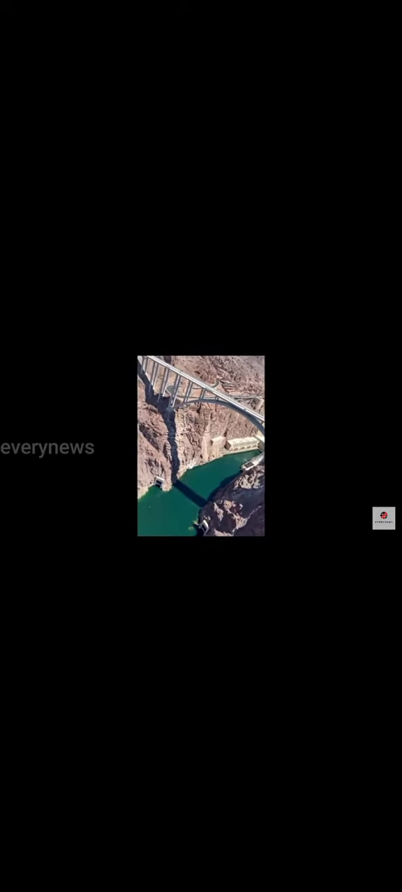
click(201, 446)
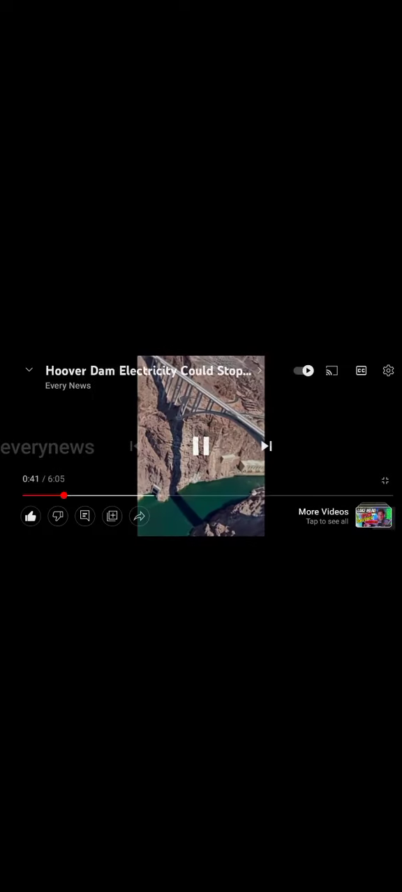